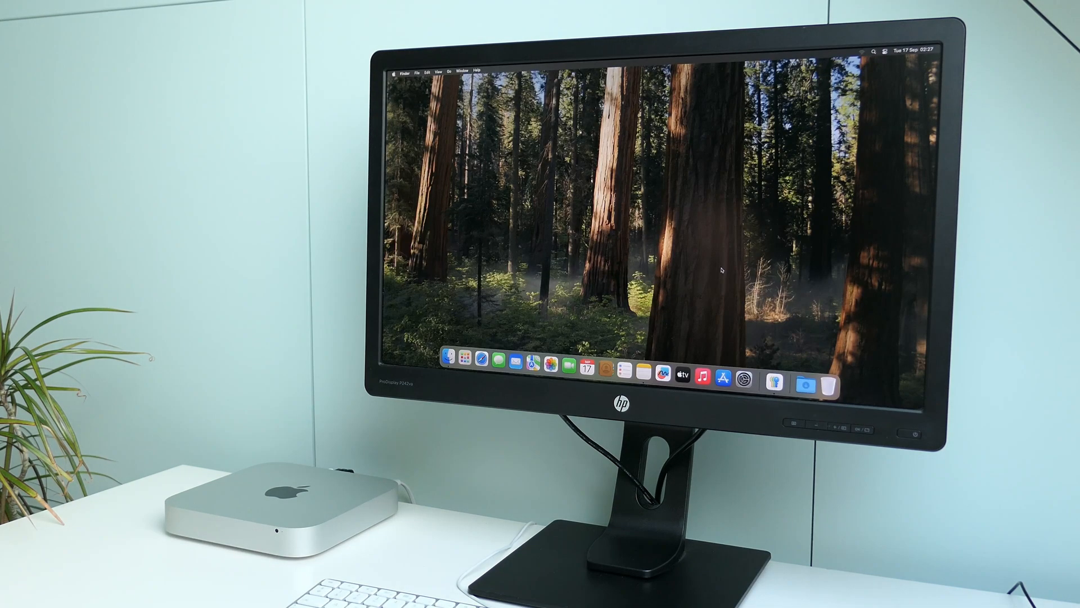
- Open About This Mac from the Apple menu to show the Mac mini's specifications
{"action": "left_click", "coordinate": [393, 69]}
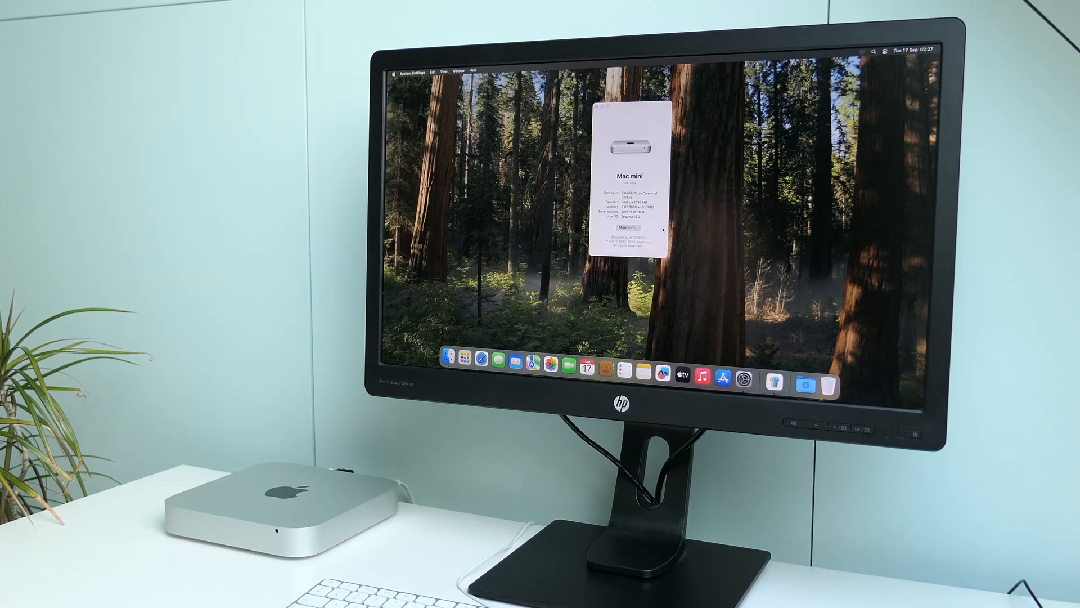
{"action": "left_click", "coordinate": [626, 226]}
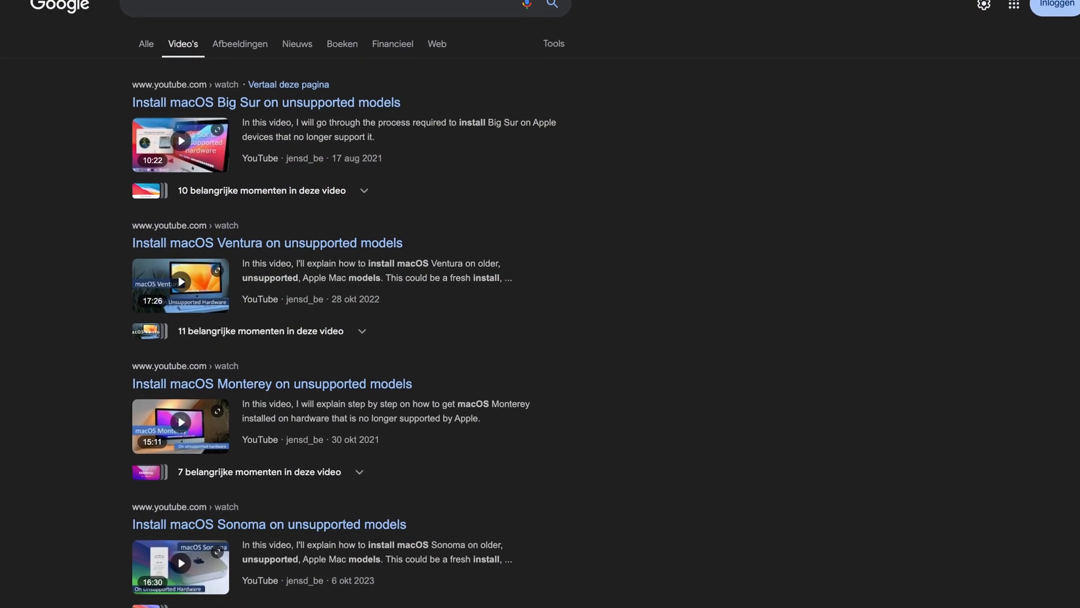
{"action": "scroll", "scroll_direction": "up", "scroll_amount": 3}
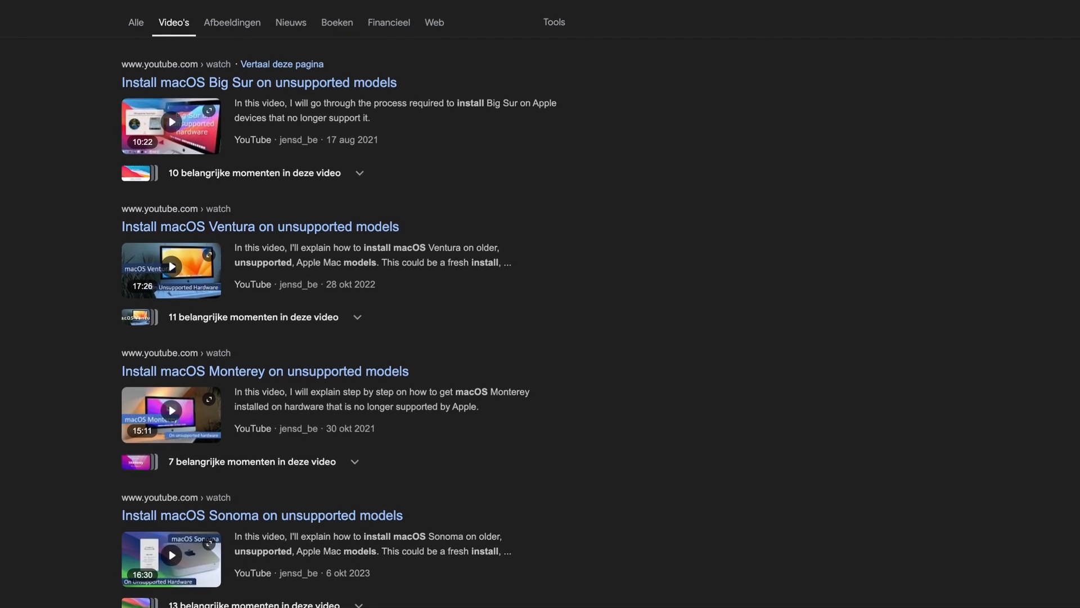
{"action": "scroll", "scroll_direction": "up", "scroll_amount": 3}
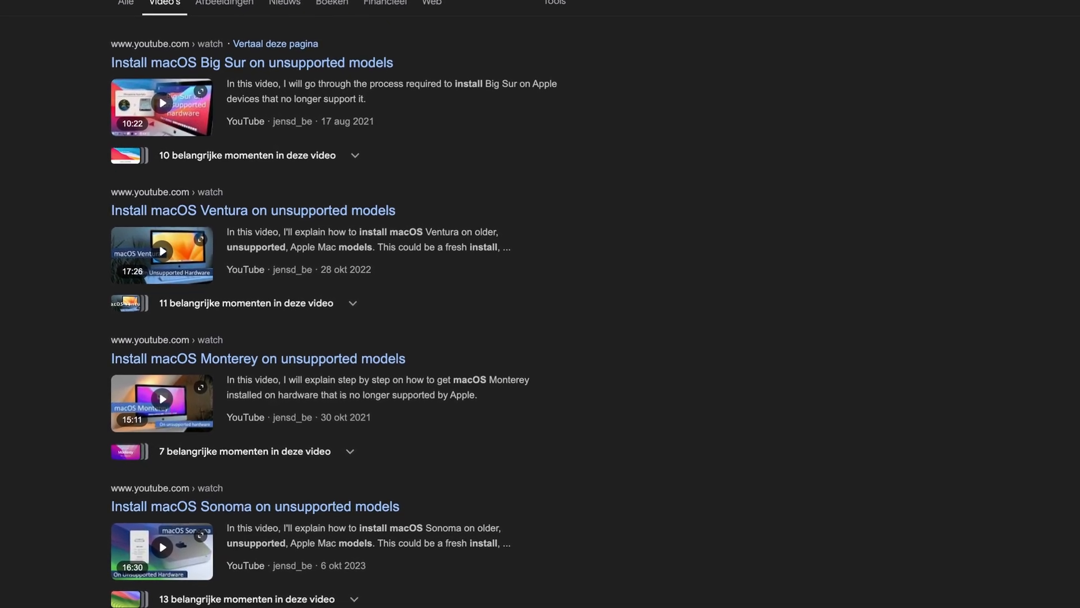
{"action": "scroll", "scroll_direction": "up", "scroll_amount": 3}
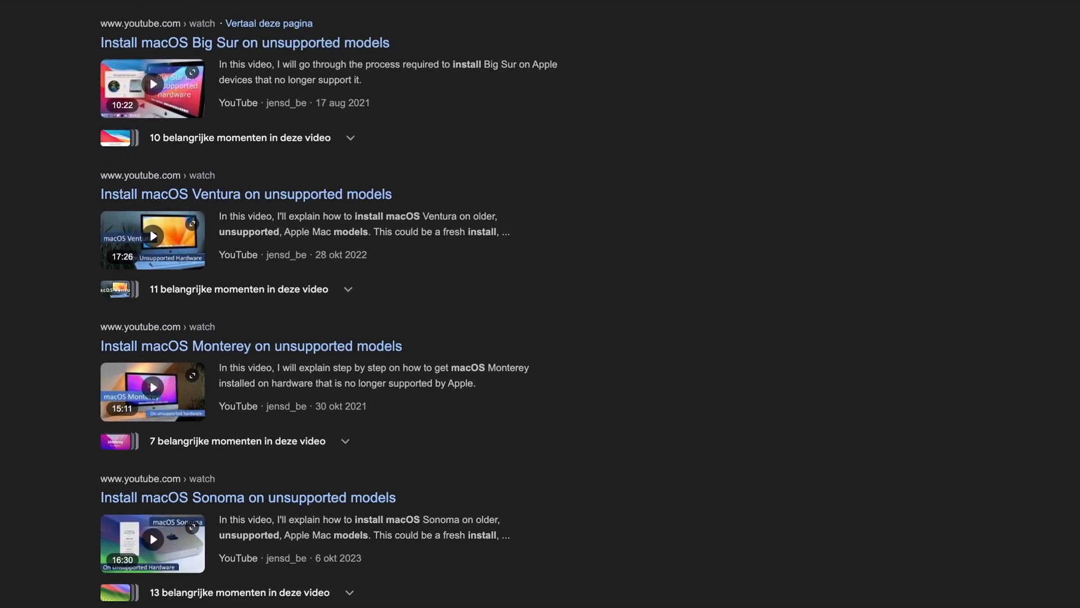
{"action": "scroll", "scroll_direction": "up", "scroll_amount": 3}
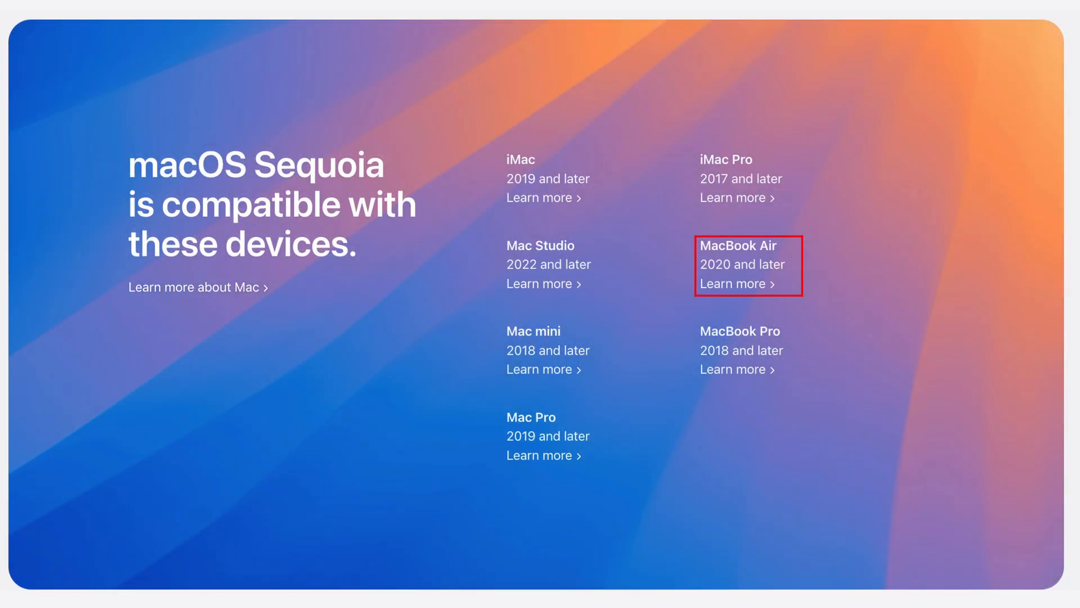
- Open Learn more on the Sequoia compatibility banner and review Apple's compatible Mac models list
{"action": "left_click", "coordinate": [732, 284]}
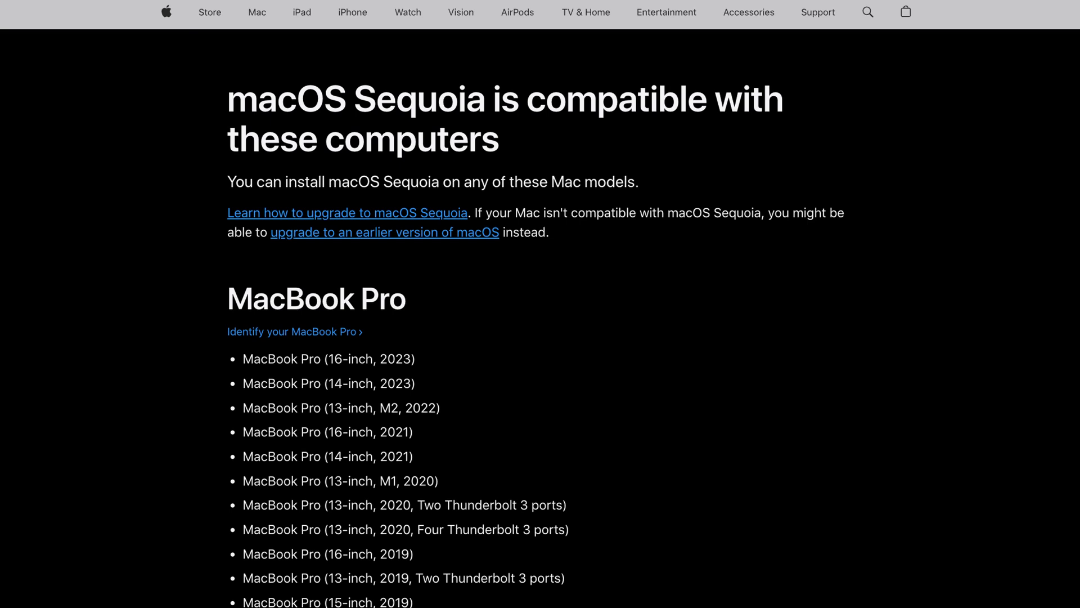
{"action": "scroll", "scroll_direction": "down", "scroll_amount": 3}
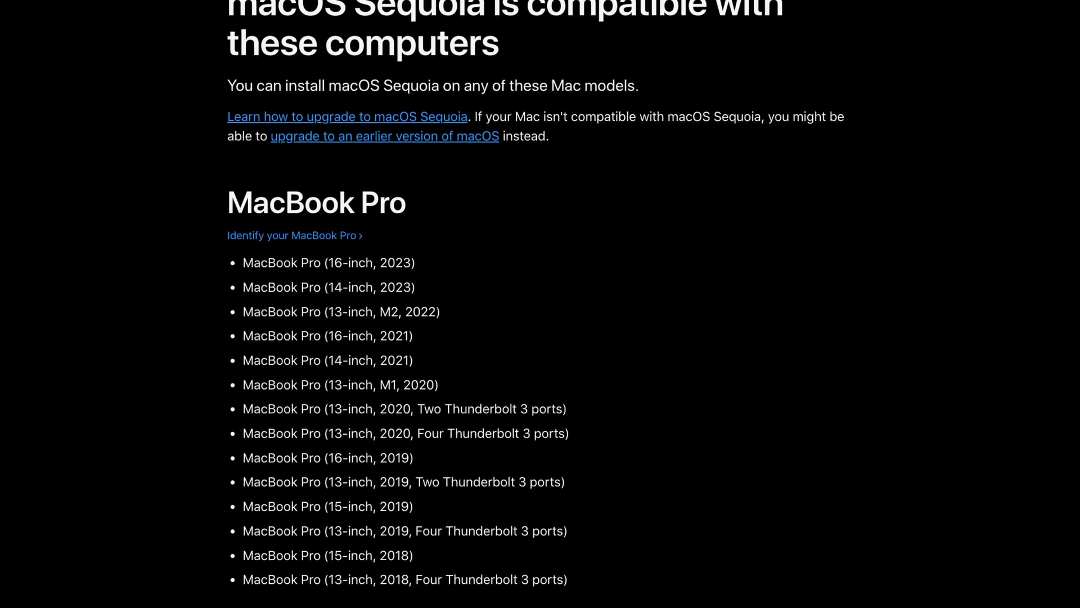
{"action": "scroll", "scroll_direction": "down", "scroll_amount": 3}
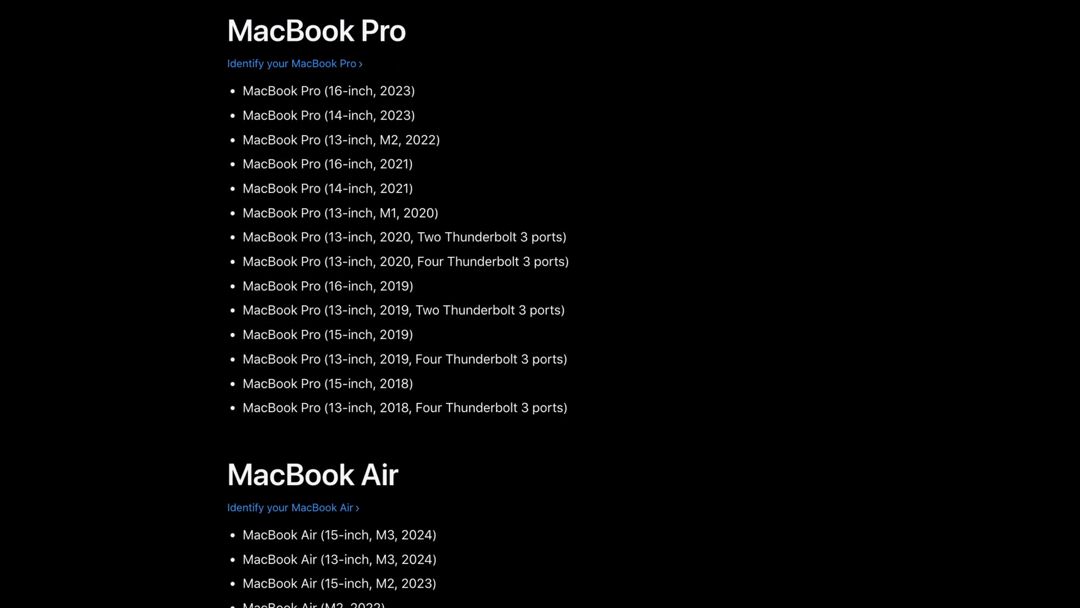
{"action": "scroll", "scroll_direction": "down", "scroll_amount": 3}
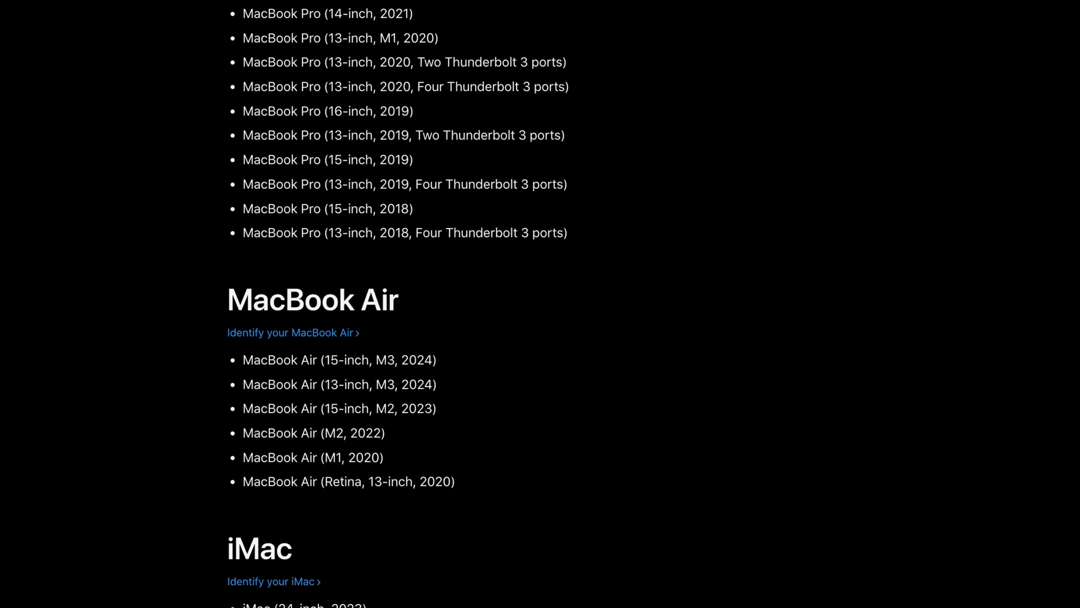
{"action": "scroll", "scroll_direction": "down", "scroll_amount": 3}
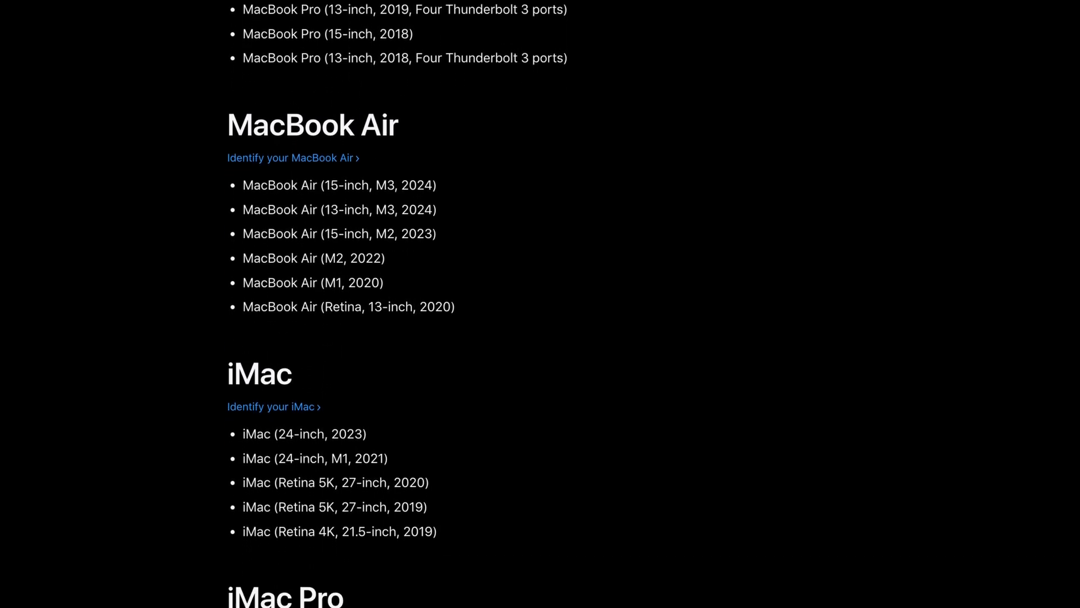
{"action": "left_click", "coordinate": [63, 84]}
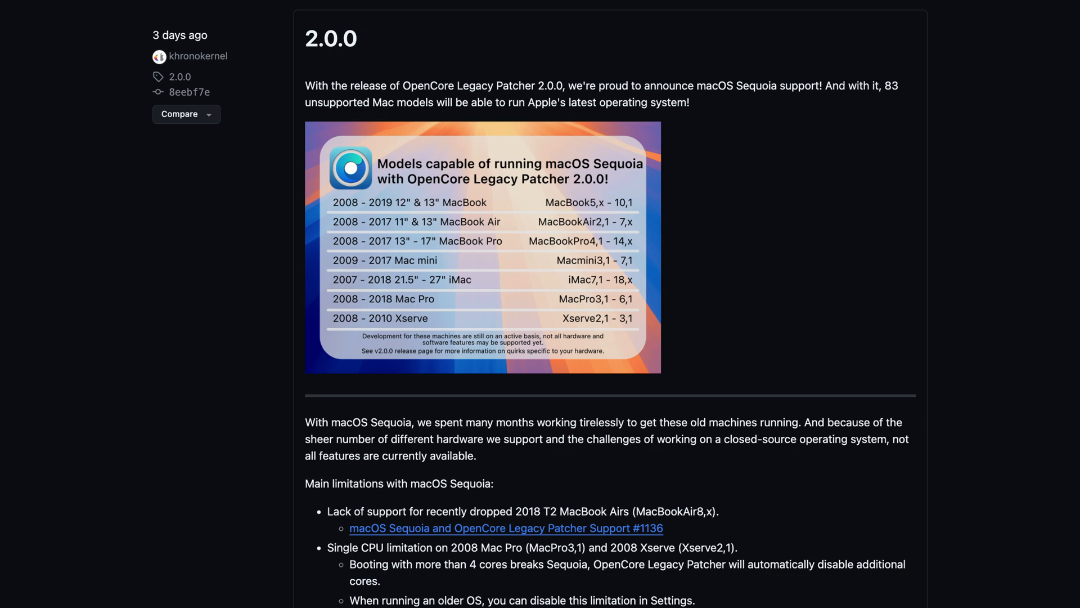
{"action": "left_click", "coordinate": [483, 248]}
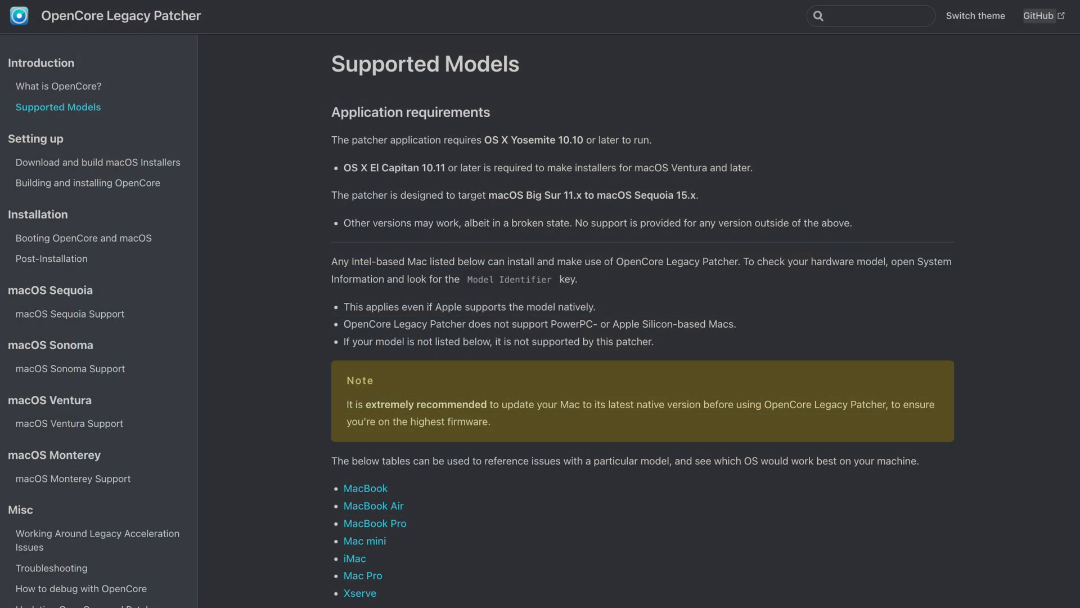
- Scroll the Supported Models tables and open the USB 1.1 (macOS 13+) note for MacBook Pro models
{"action": "scroll", "scroll_direction": "down", "scroll_amount": 3}
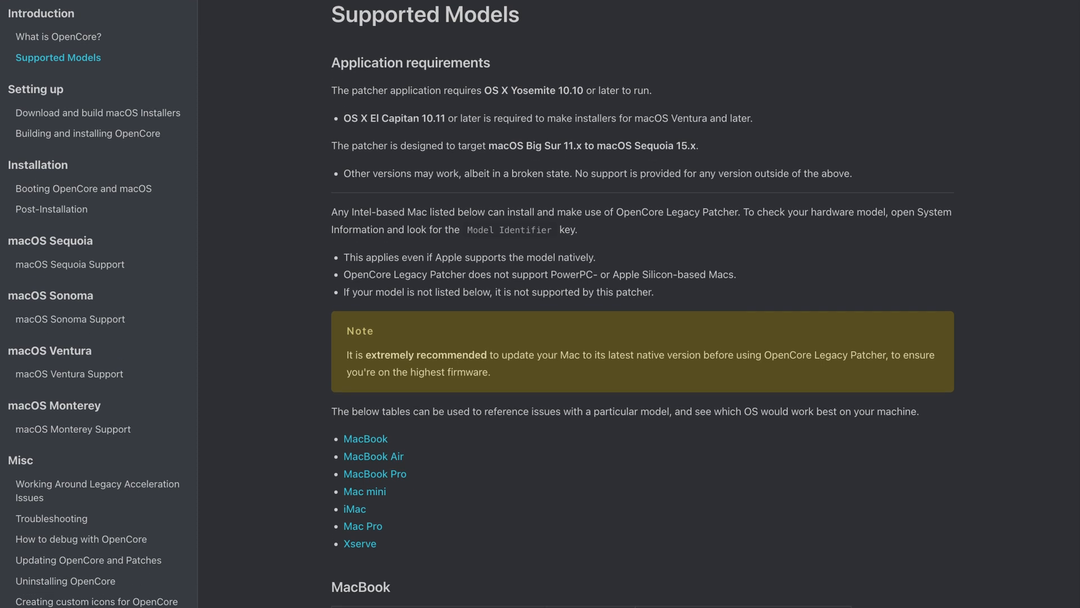
{"action": "scroll", "scroll_direction": "down", "scroll_amount": 3}
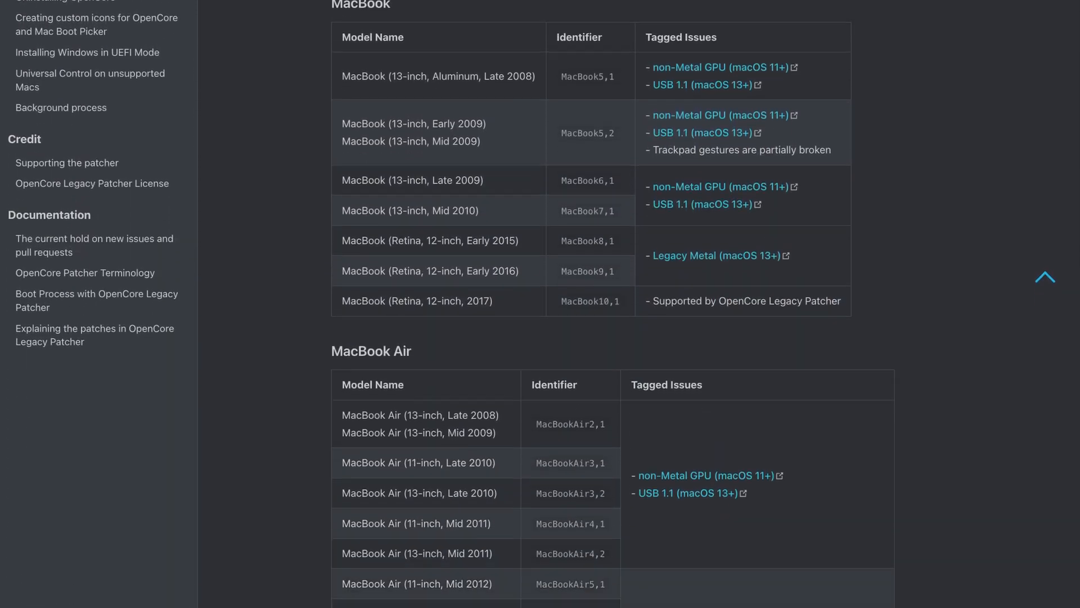
{"action": "scroll", "scroll_direction": "down", "scroll_amount": 3}
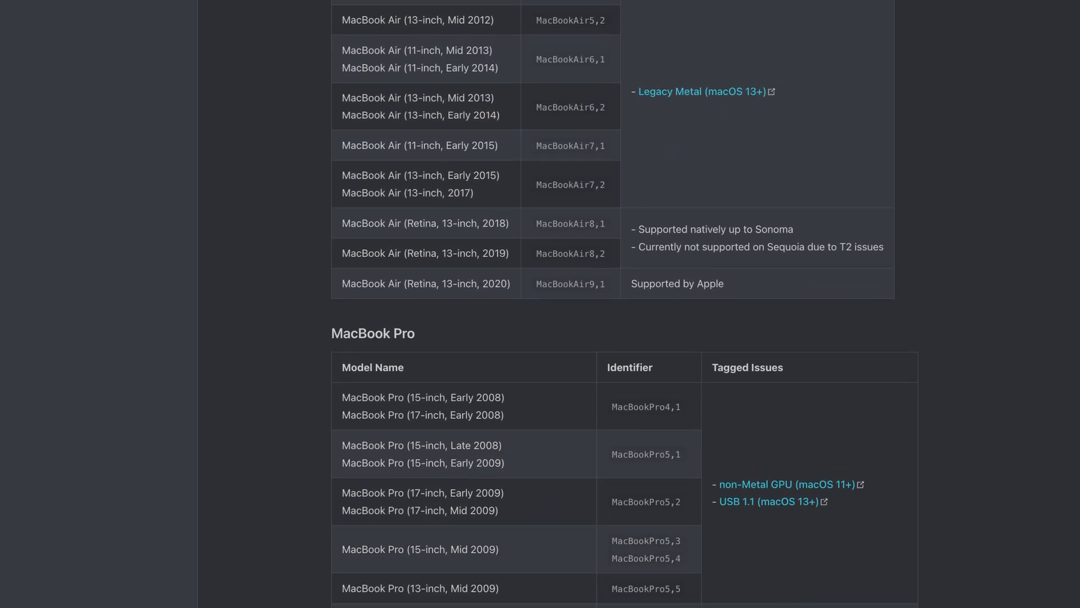
{"action": "scroll", "scroll_direction": "down", "scroll_amount": 3}
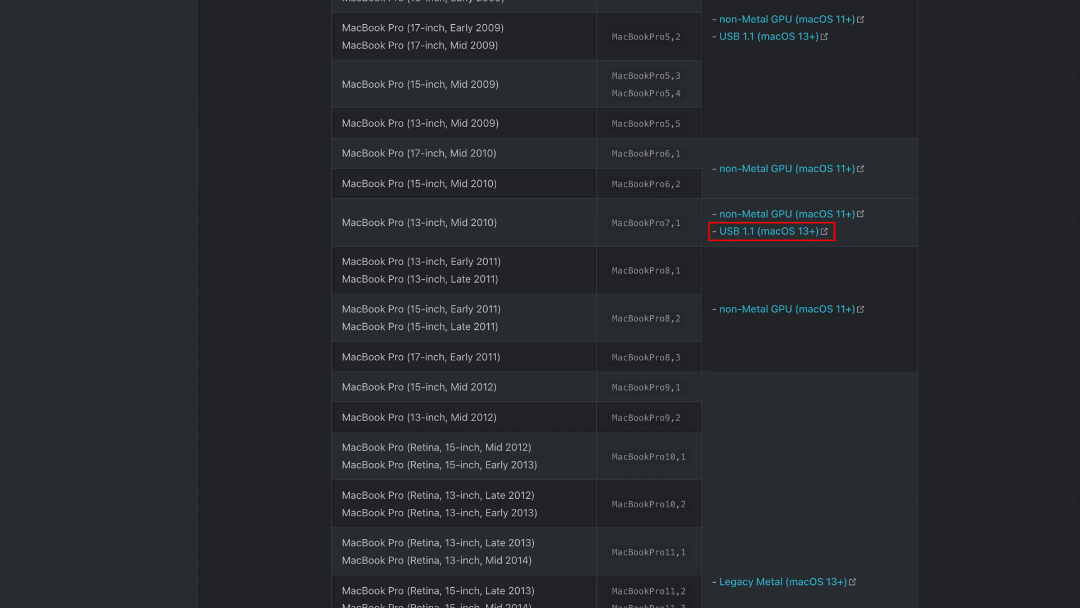
{"action": "left_click", "coordinate": [762, 230]}
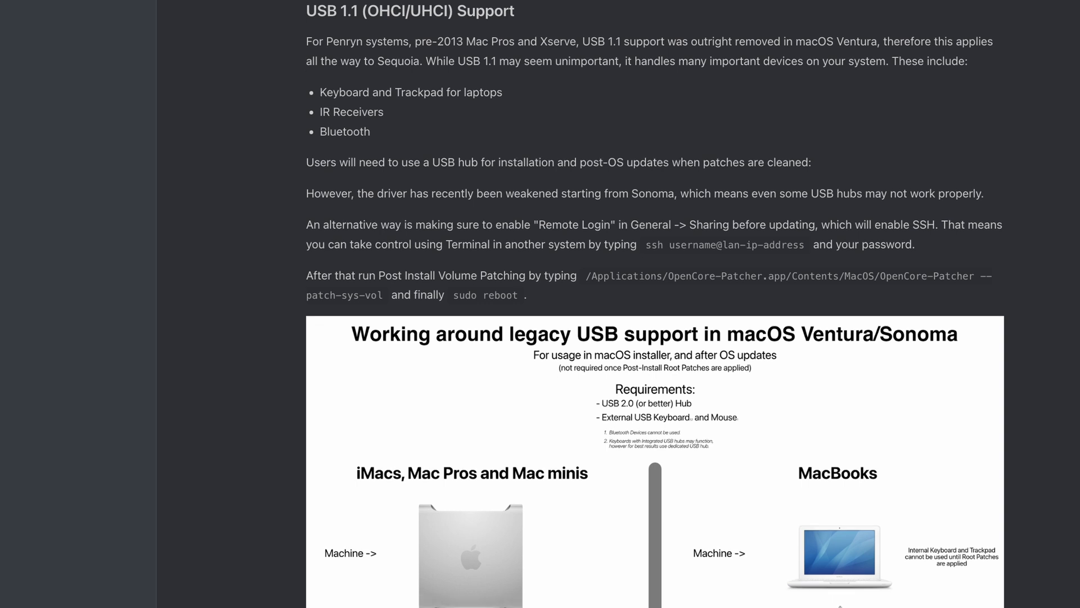
{"action": "scroll", "scroll_direction": "down", "scroll_amount": 3}
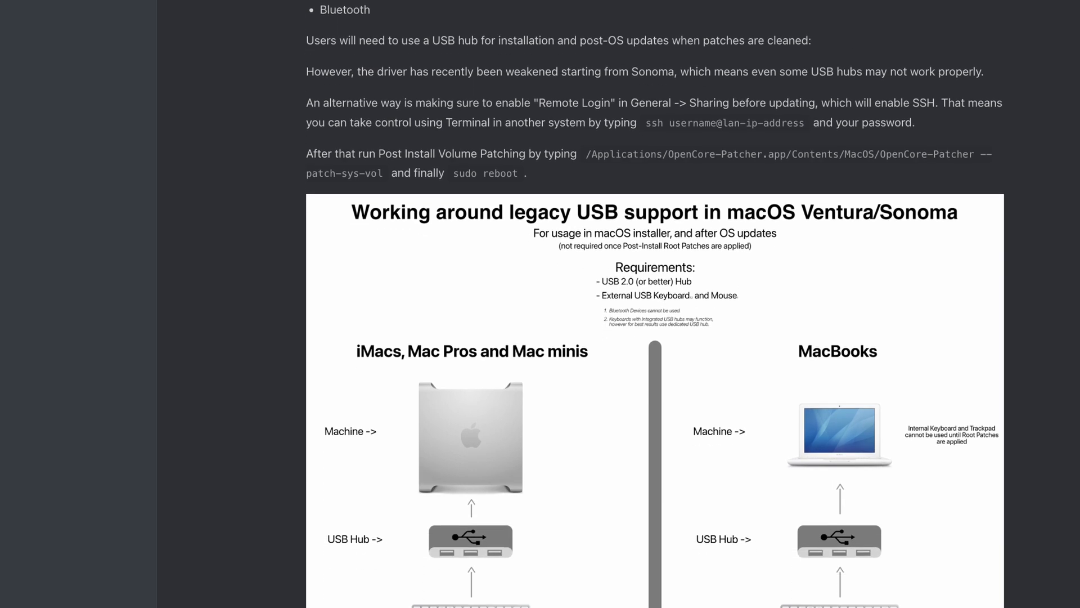
{"action": "scroll", "scroll_direction": "down", "scroll_amount": 3}
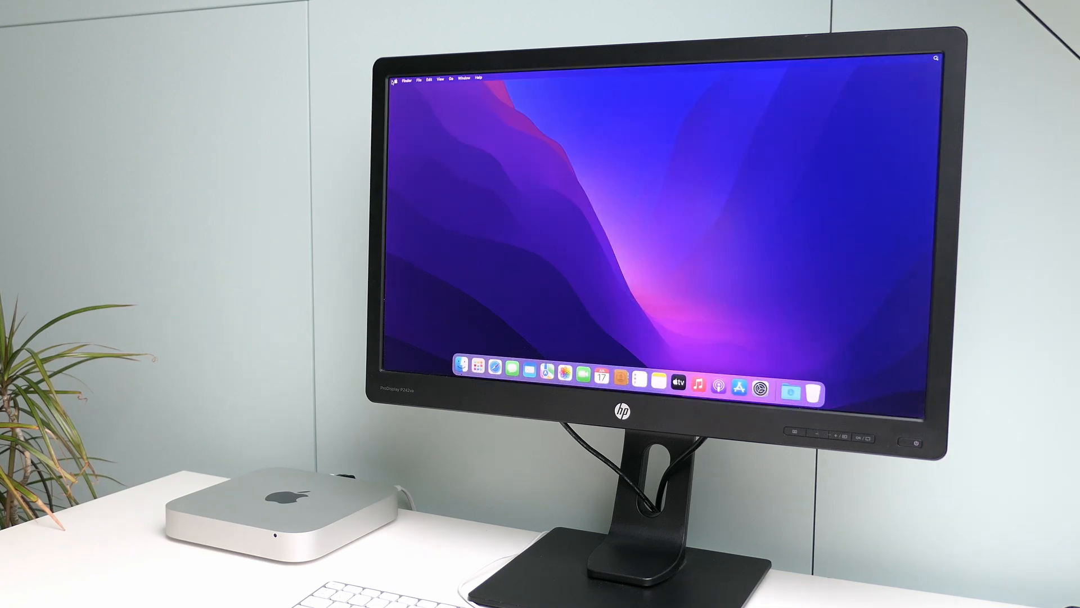
{"action": "left_click", "coordinate": [395, 79]}
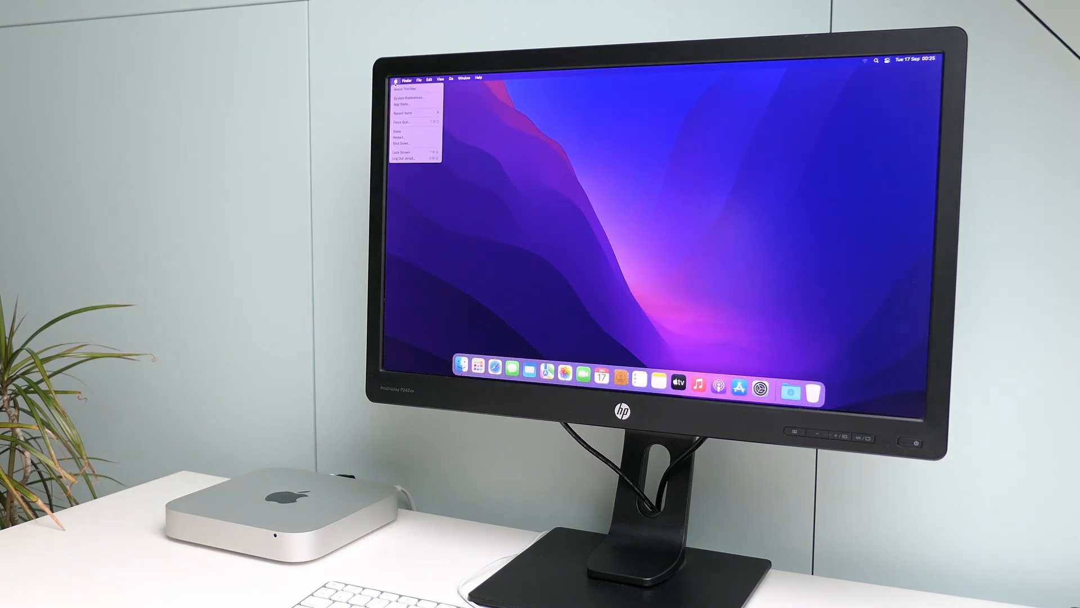
{"action": "left_click", "coordinate": [405, 88]}
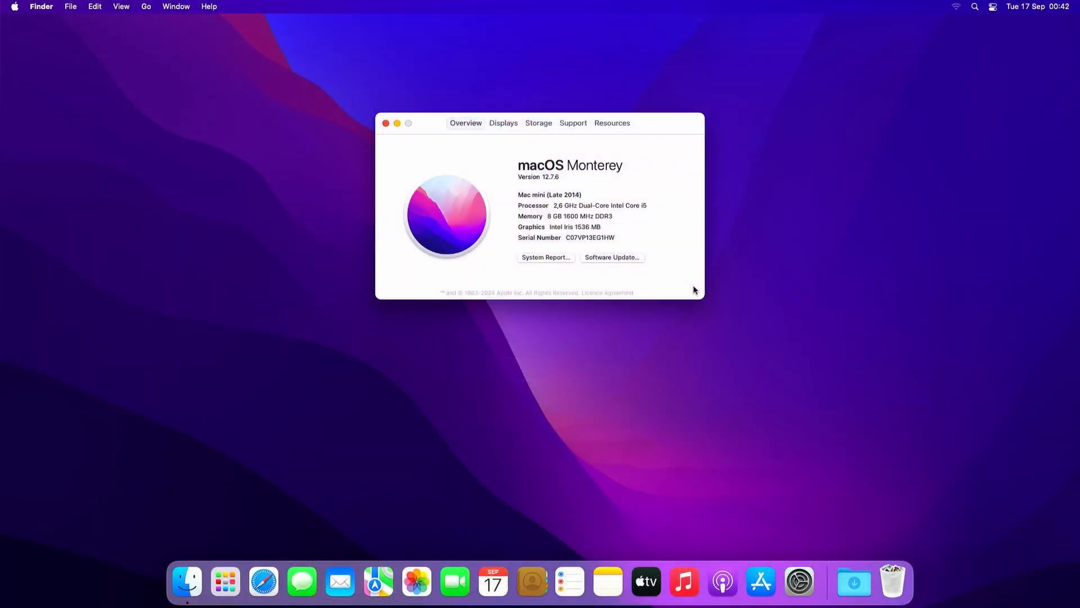
{"action": "mouse_move", "coordinate": [429, 148]}
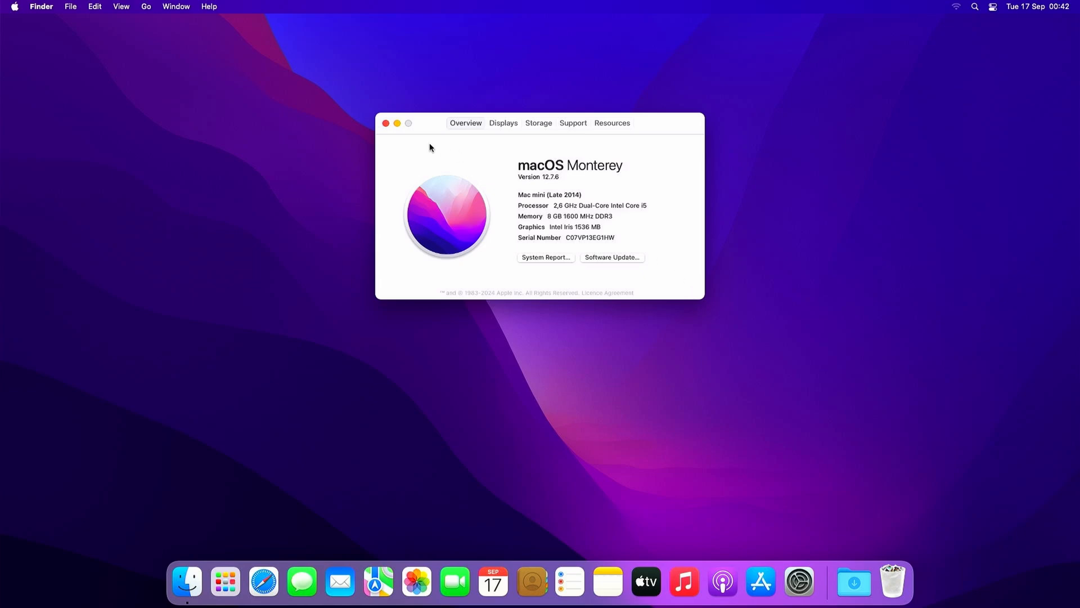
{"action": "left_click", "coordinate": [386, 124]}
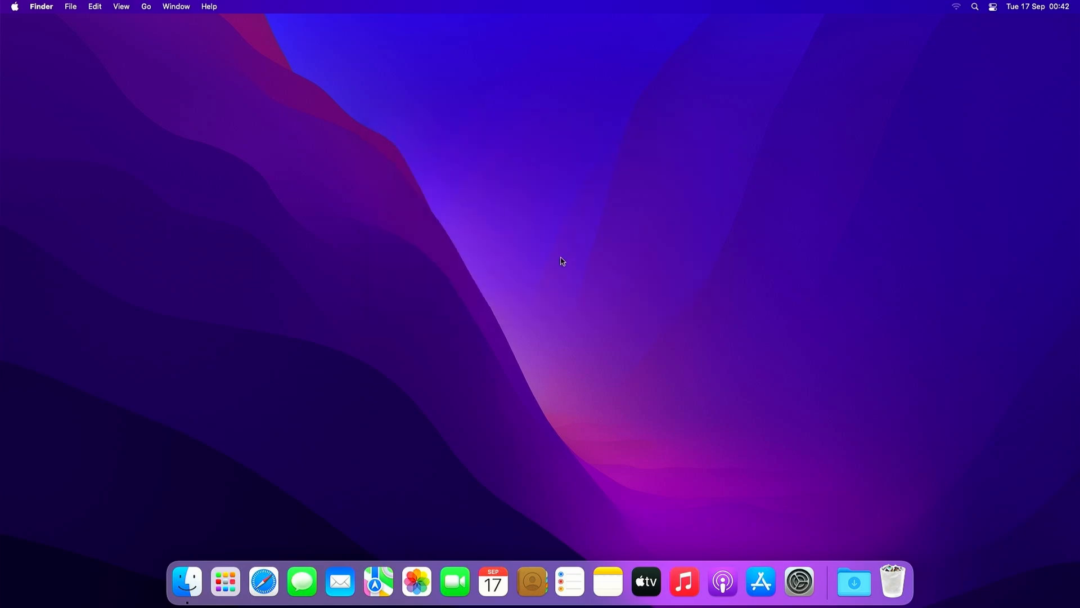